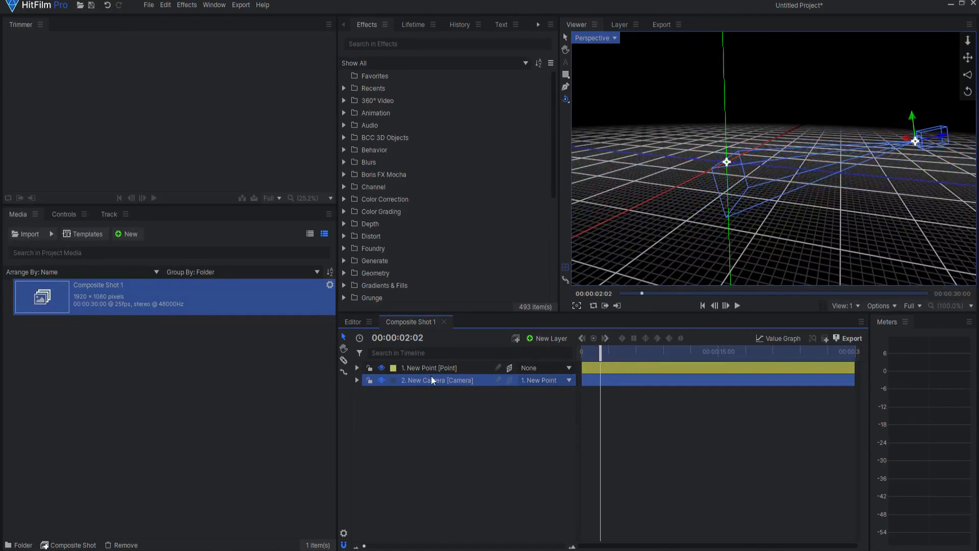
# Export the New Camera layer to an FBX file named Camera and dismiss the success message
pyautogui.rightClick(430, 379)
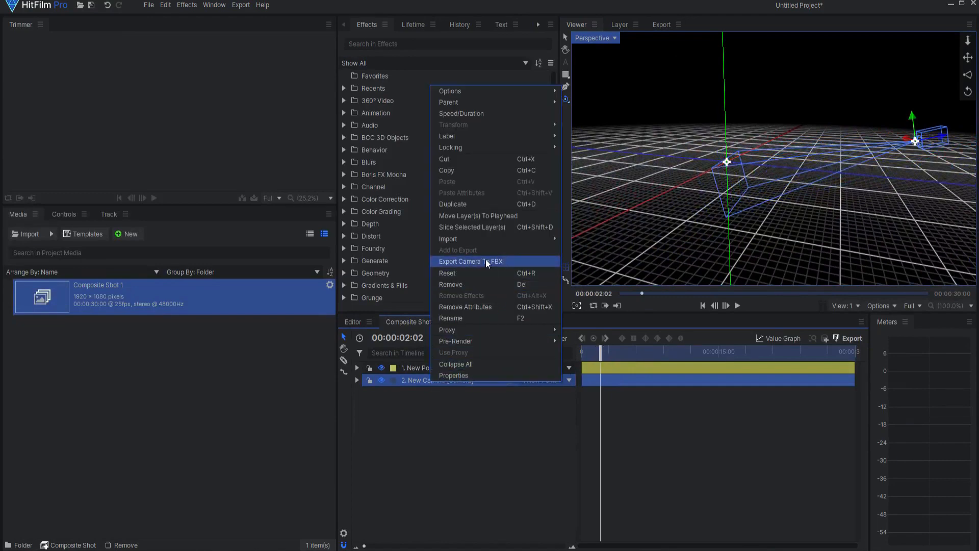
pyautogui.click(472, 261)
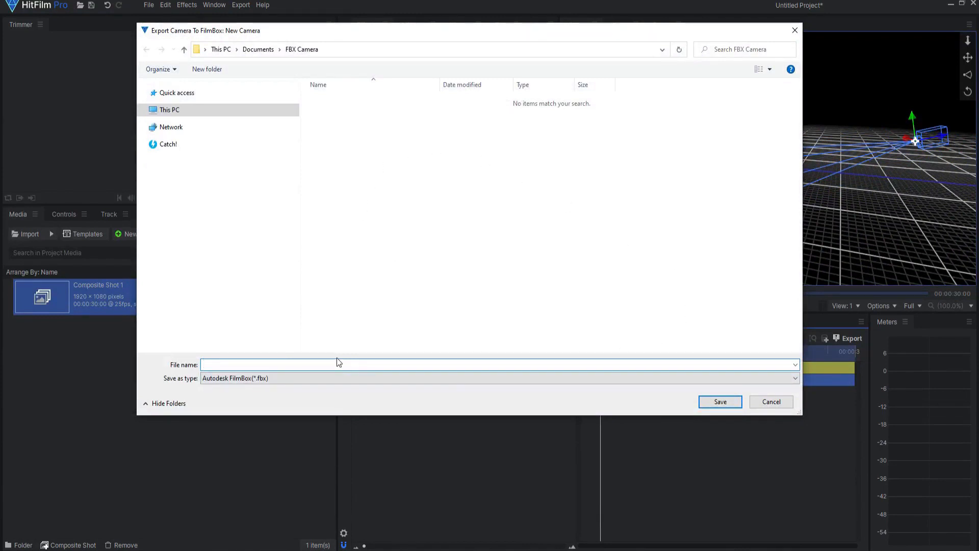
pyautogui.write('Camera')
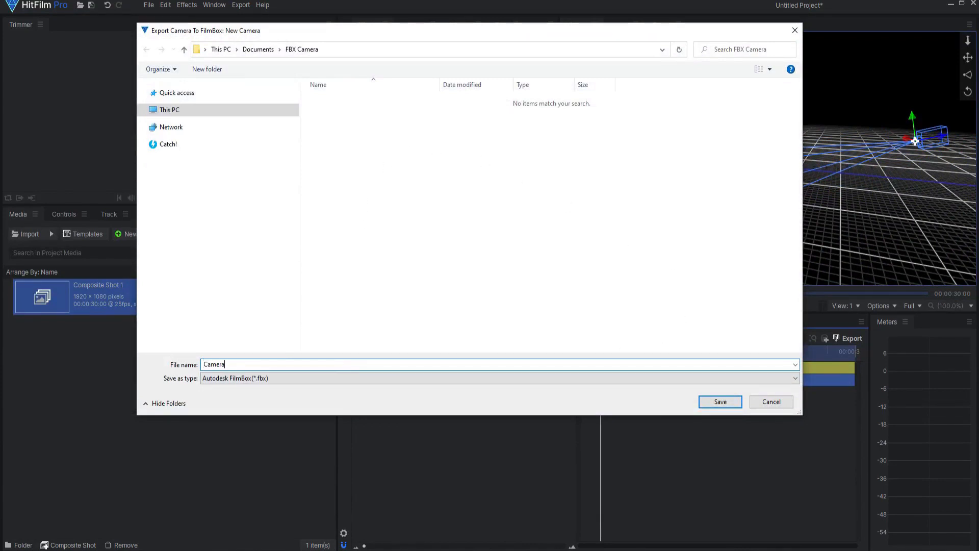
pyautogui.click(719, 402)
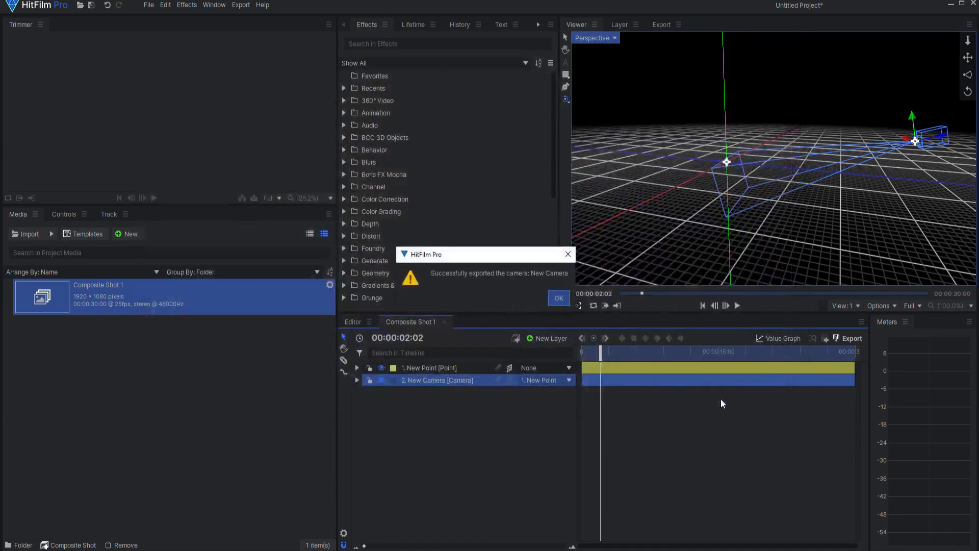
pyautogui.click(558, 298)
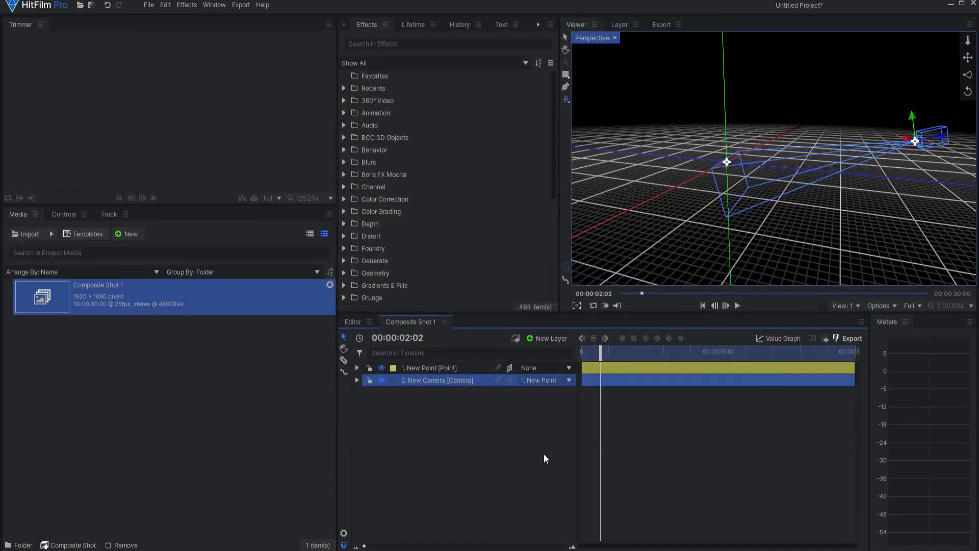